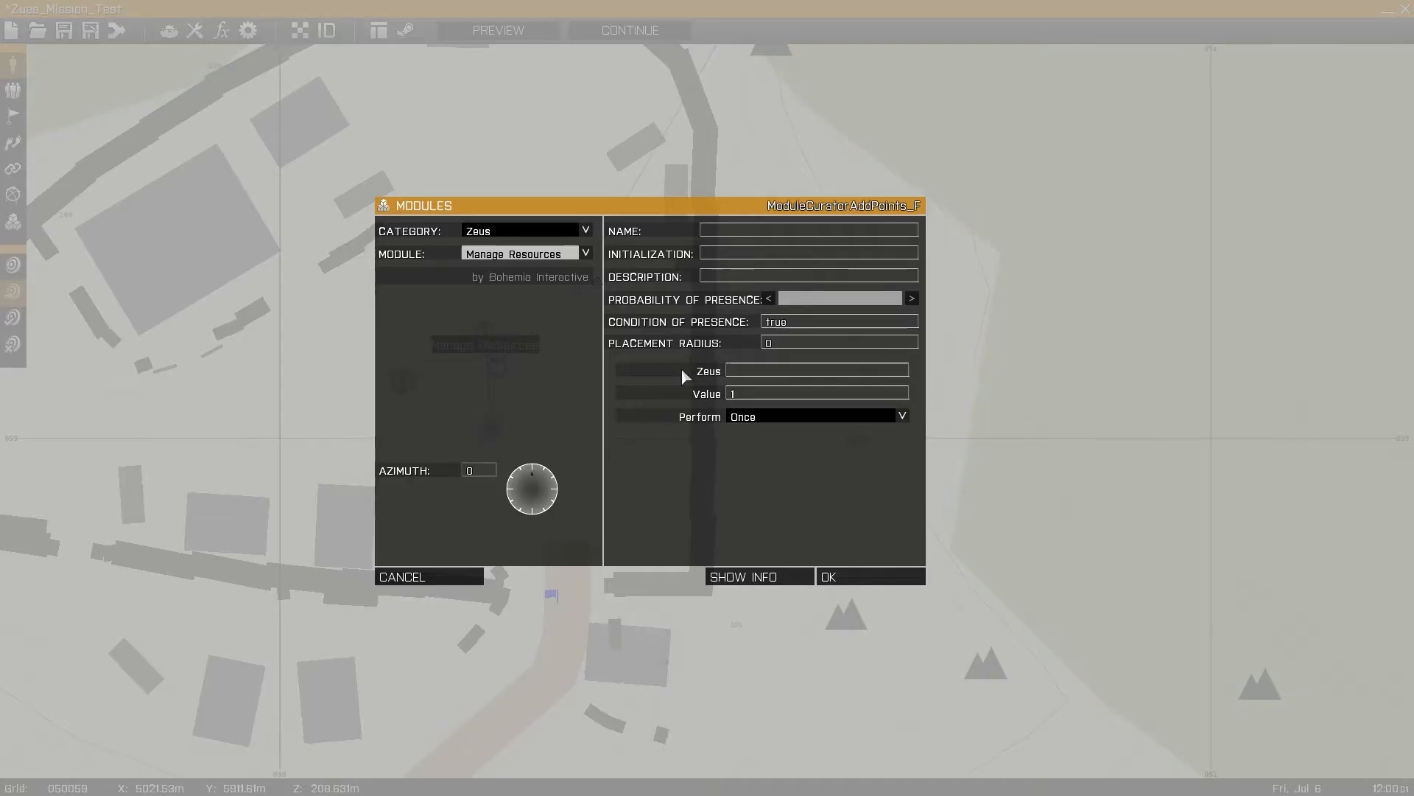
{"action": "mouse_move", "coordinate": [760, 422]}
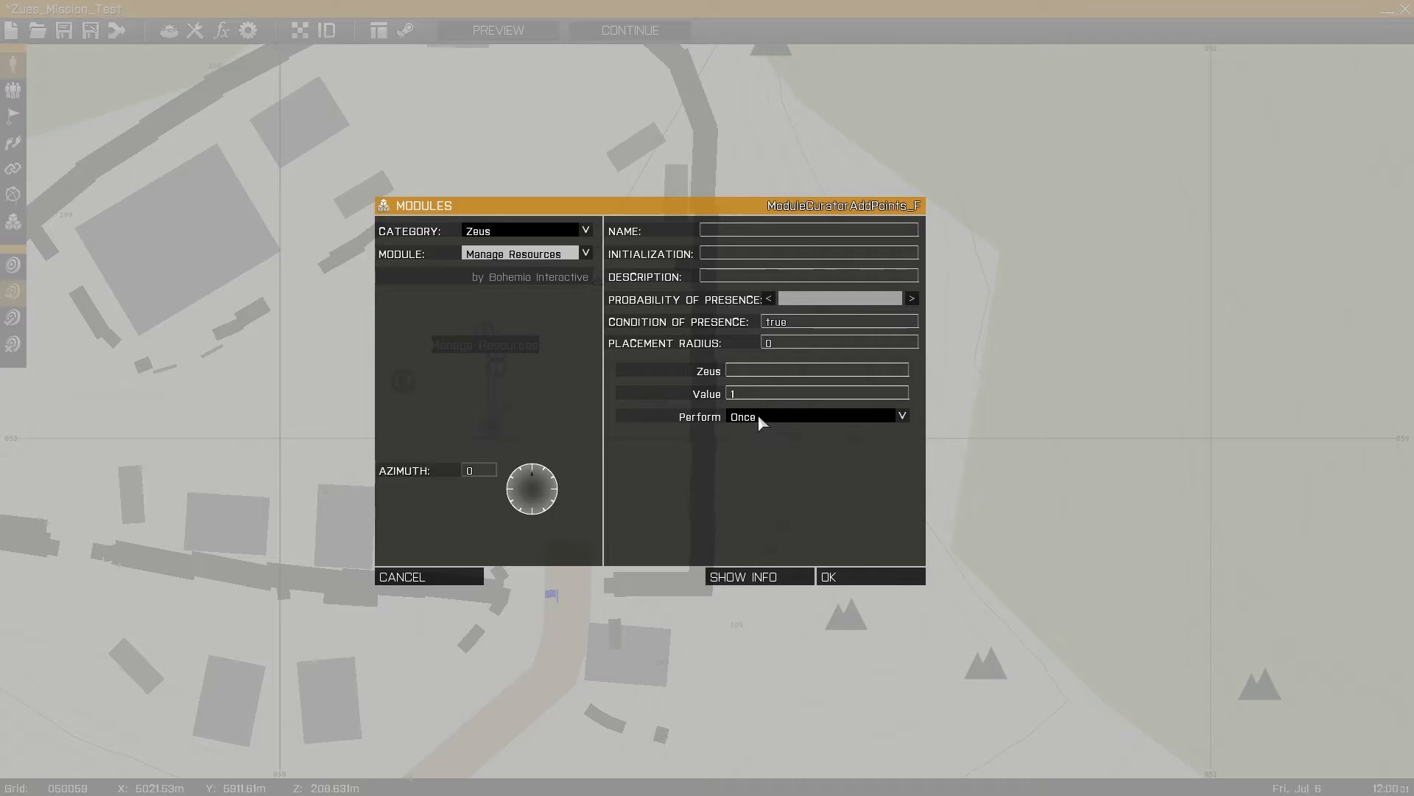
Step: Confirm the Manage Resources module settings and return to the mission map
{"action": "left_click", "coordinate": [827, 576]}
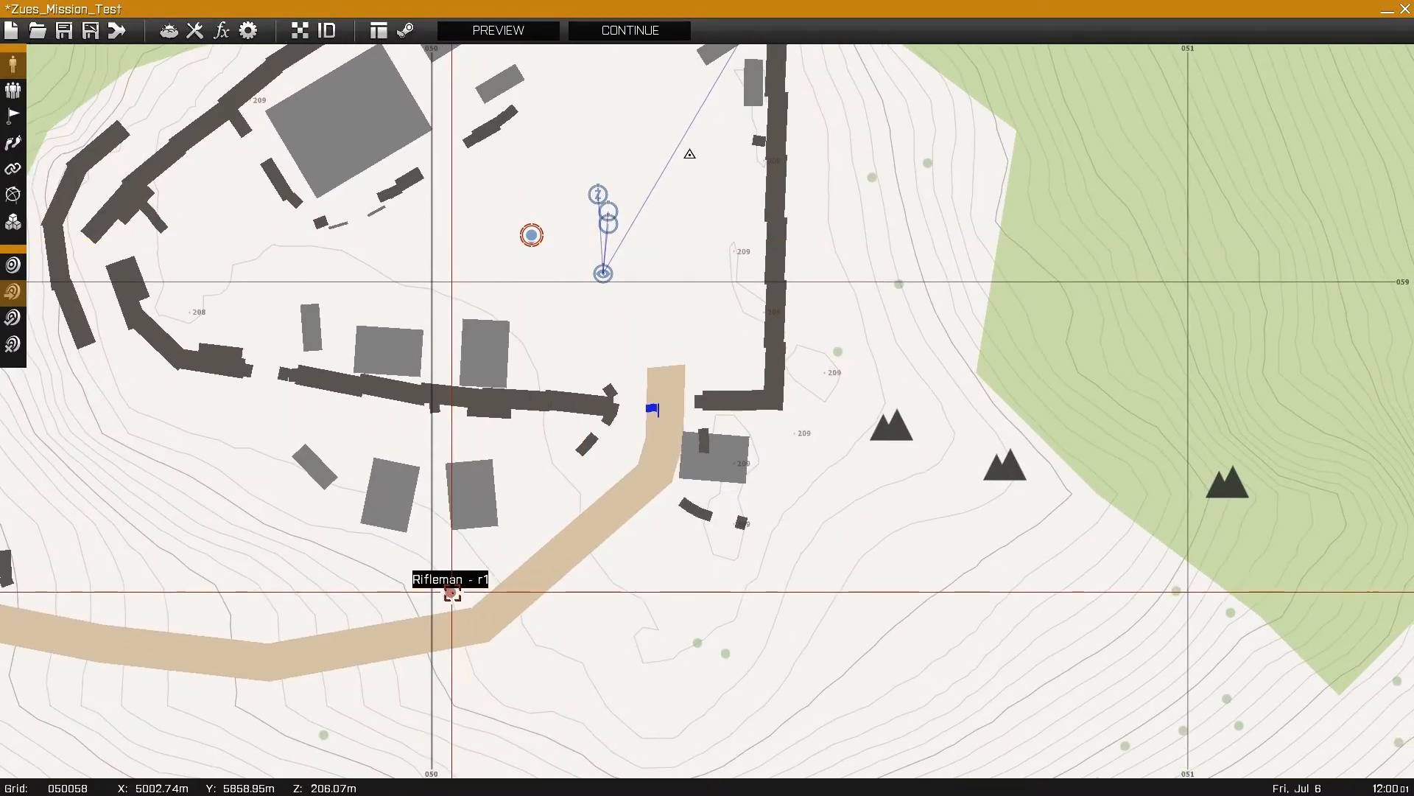
{"action": "double_click", "coordinate": [454, 594]}
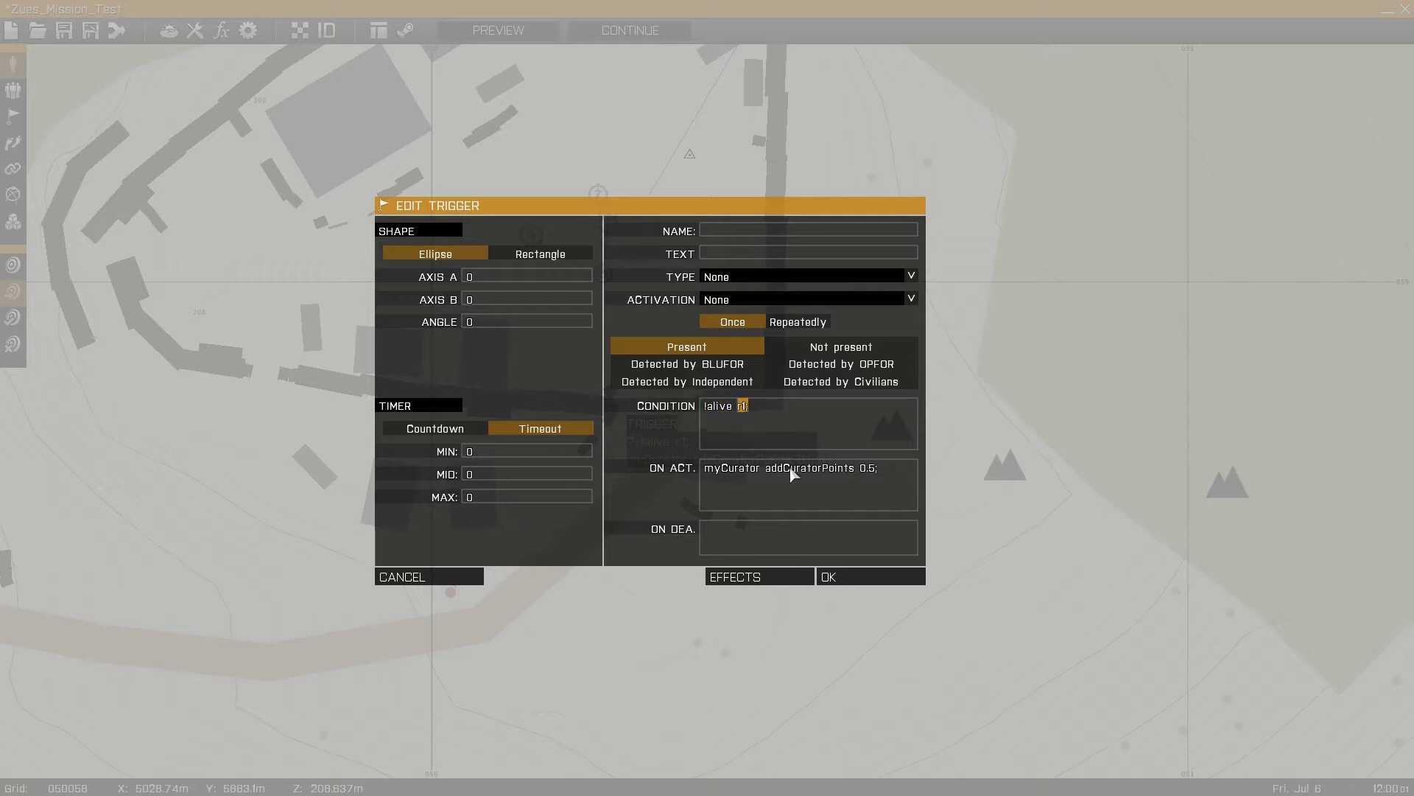
{"action": "mouse_move", "coordinate": [764, 476]}
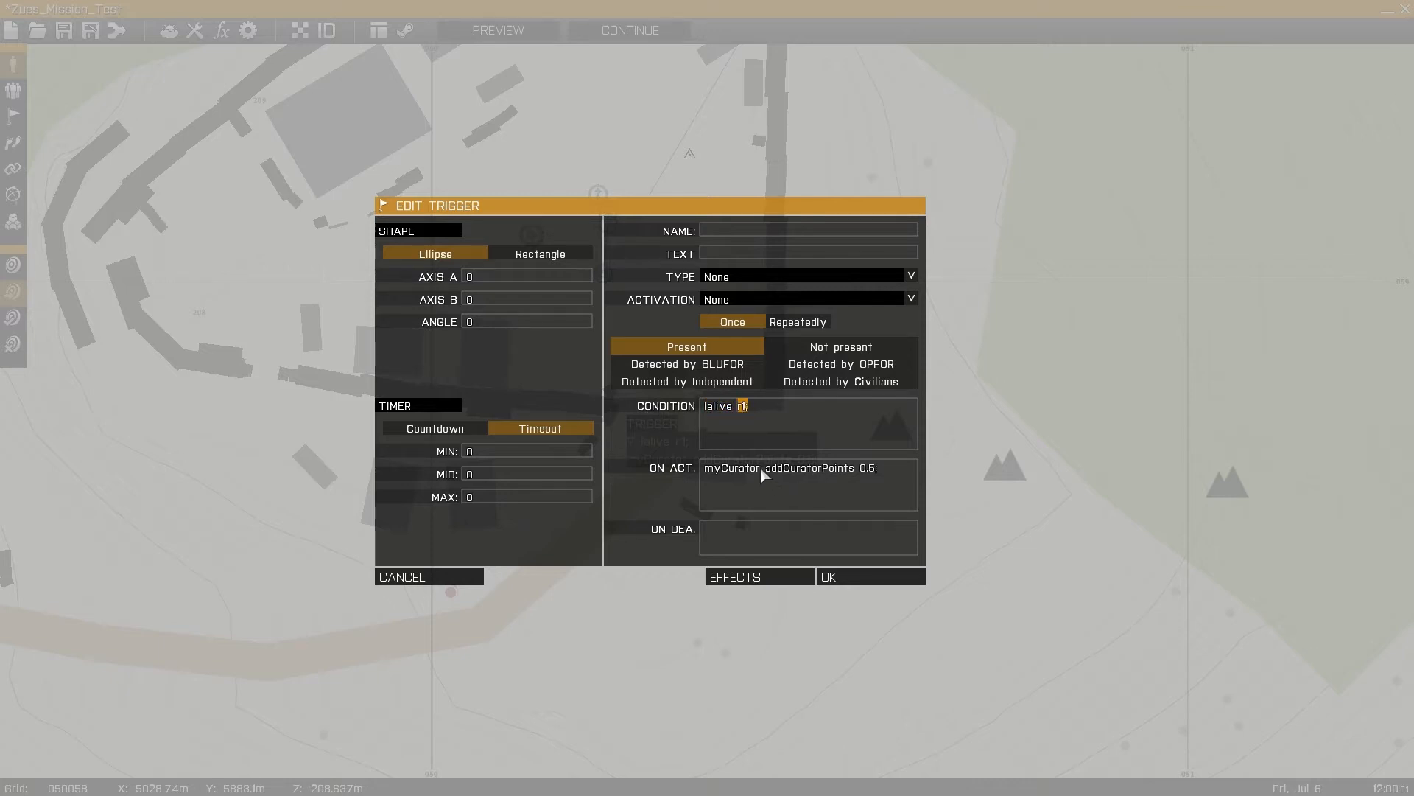
{"action": "double_click", "coordinate": [731, 467]}
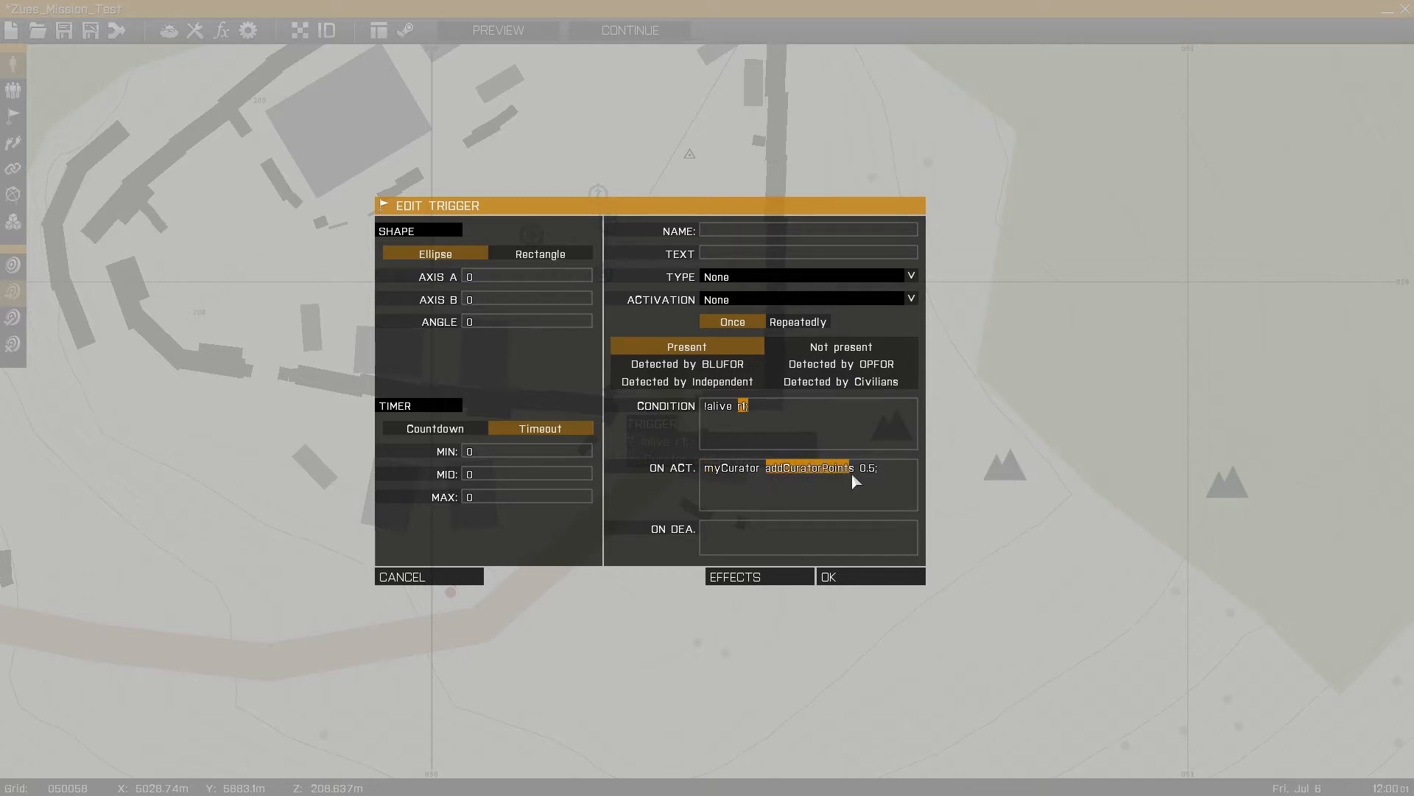
{"action": "double_click", "coordinate": [866, 468]}
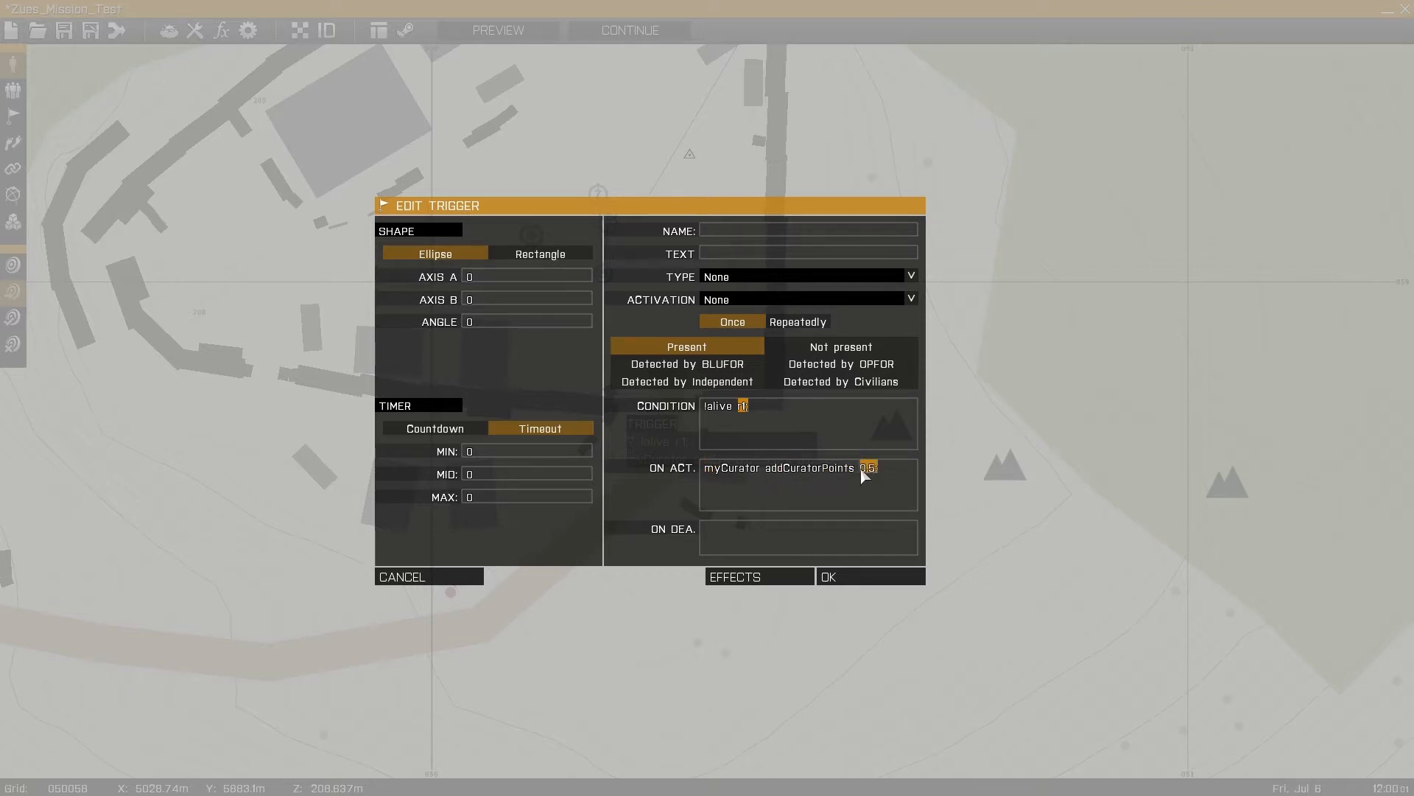
{"action": "mouse_move", "coordinate": [872, 486]}
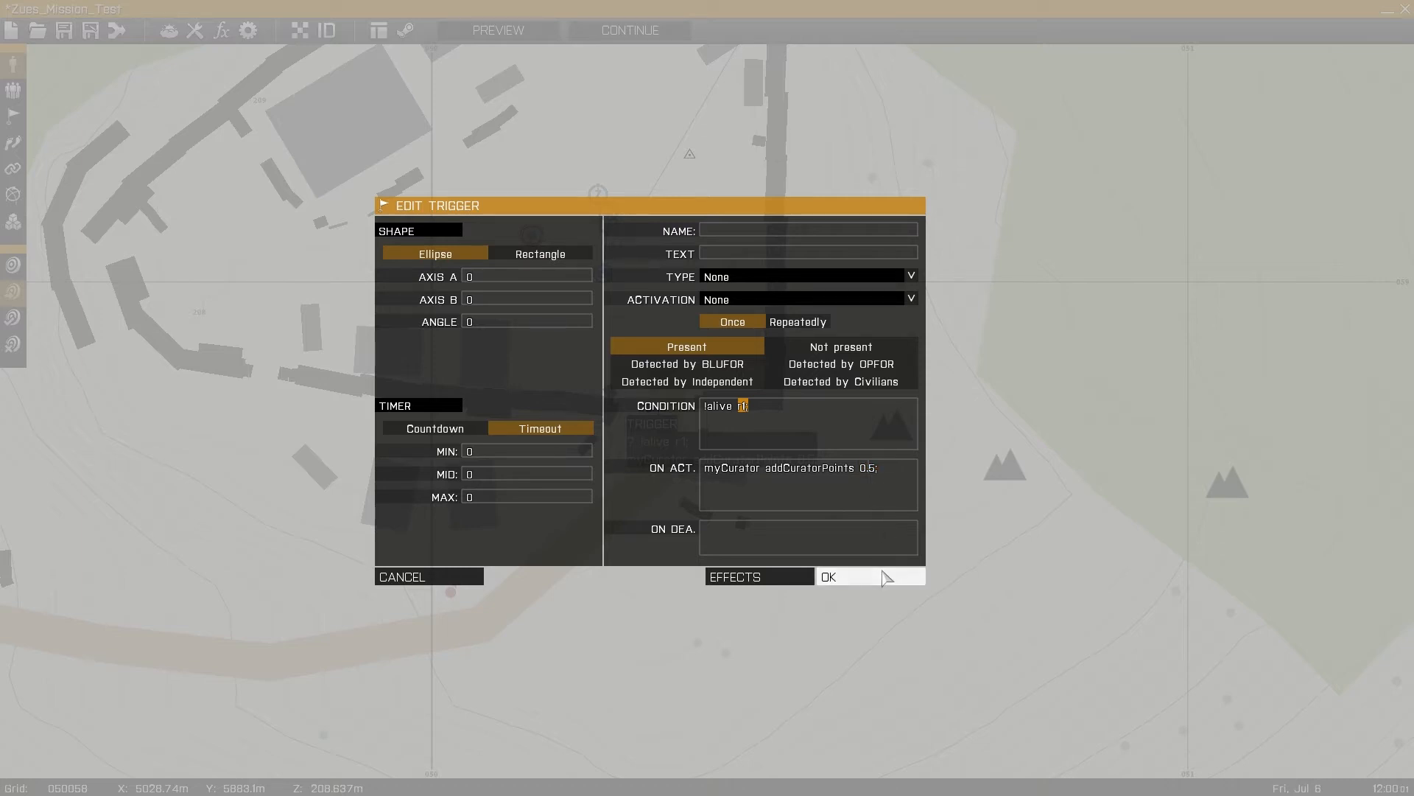
{"action": "left_click", "coordinate": [826, 575]}
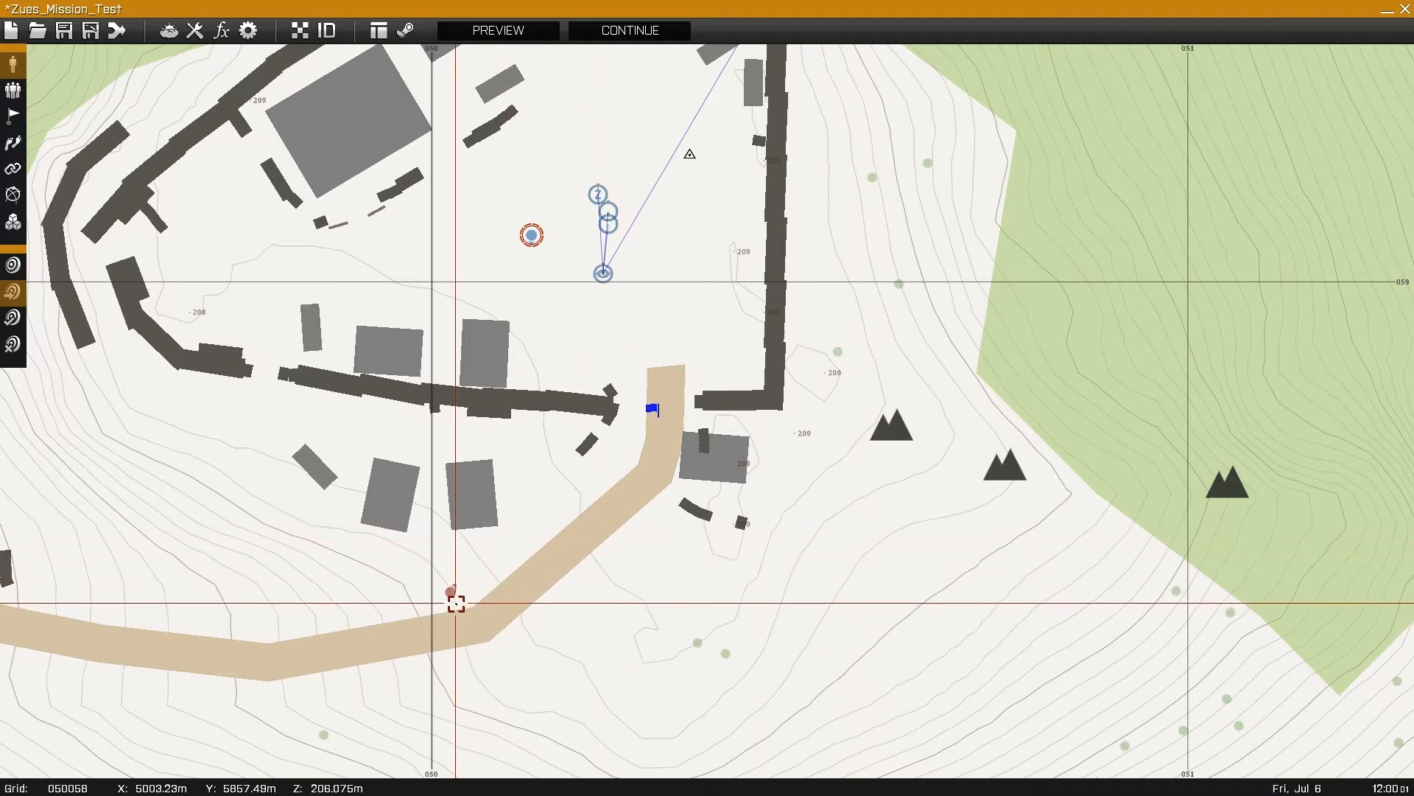
{"action": "mouse_move", "coordinate": [654, 407]}
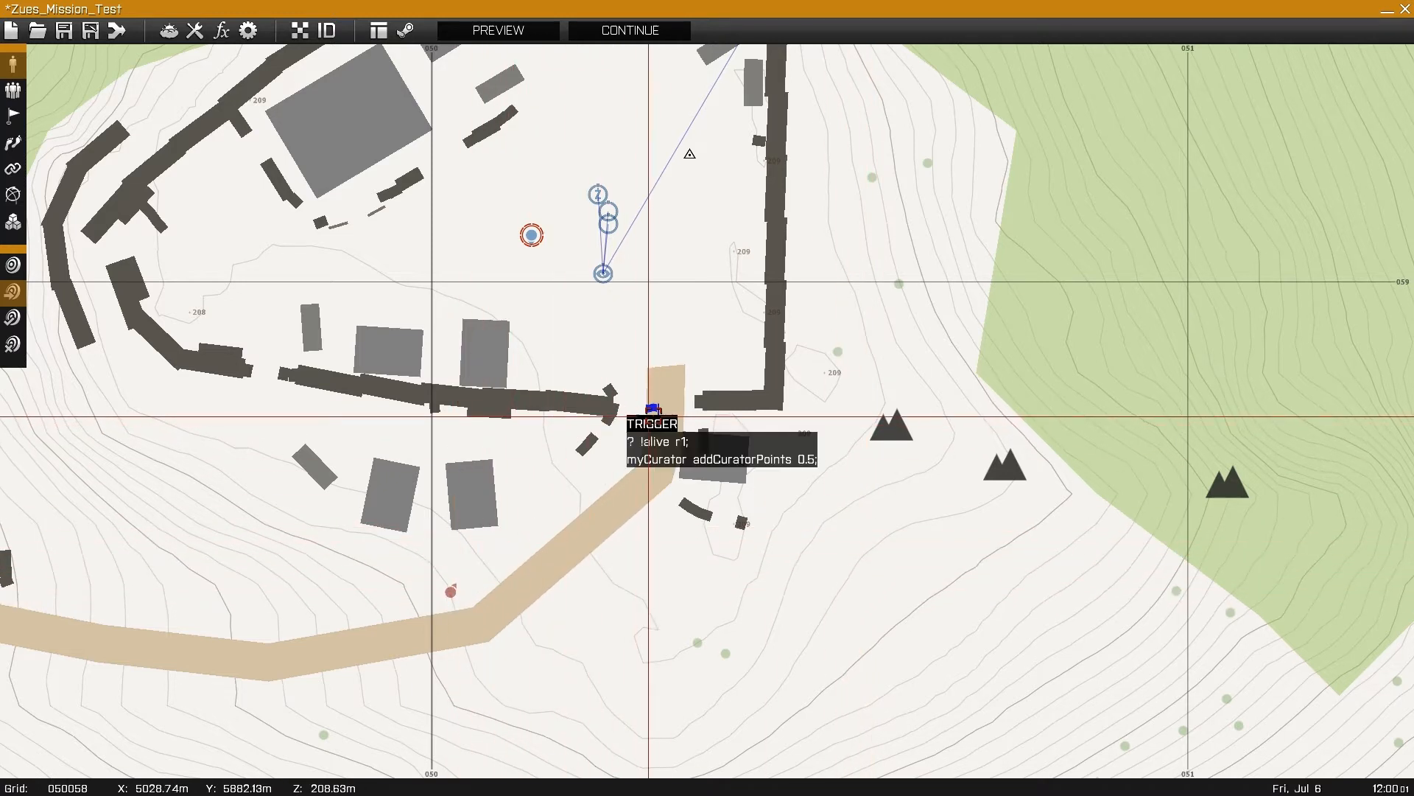
Step: Add a 'Zeus Points Added' hint after addCuratorPoints in the trigger's On Activation
{"action": "double_click", "coordinate": [653, 410]}
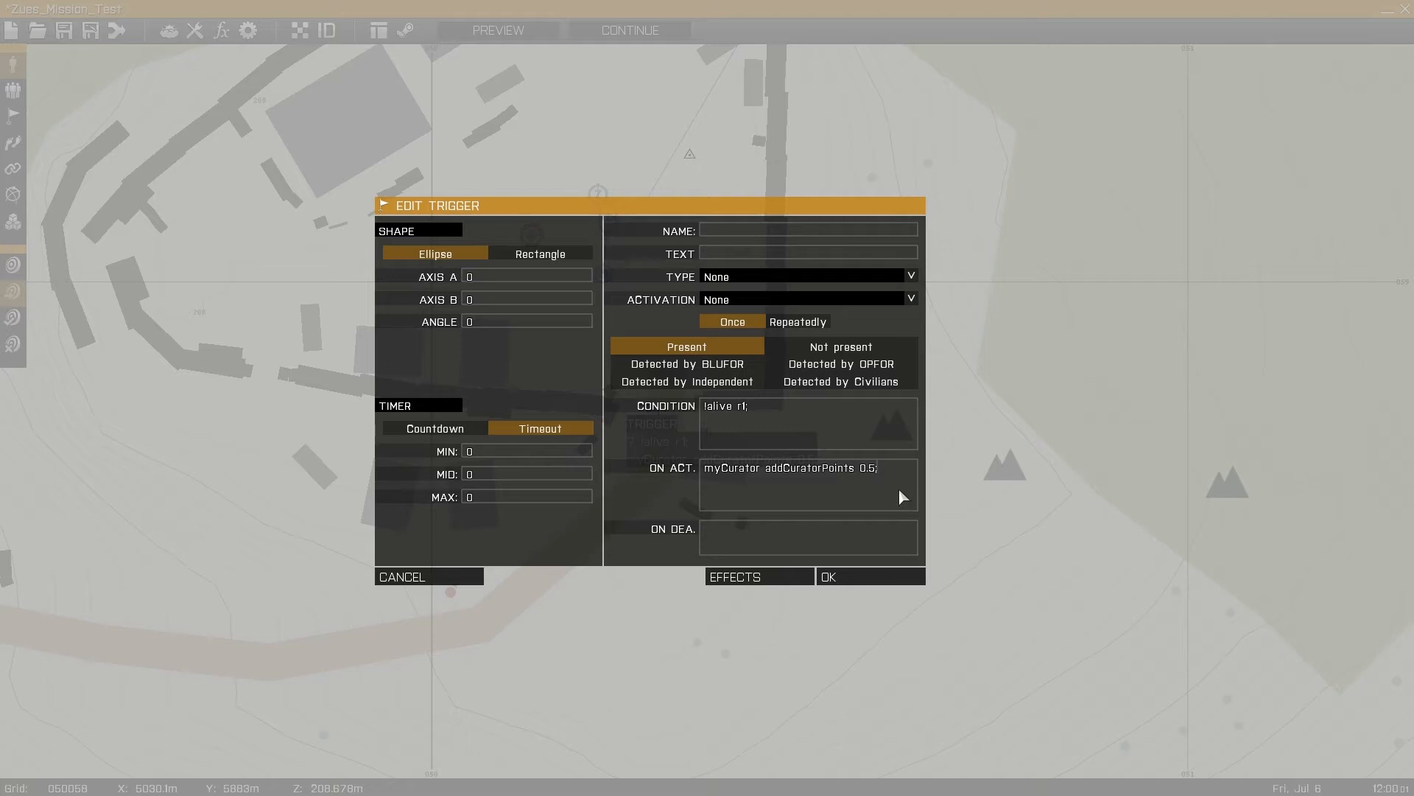
{"action": "type", "text": "hint \"Zeus Points Added"}
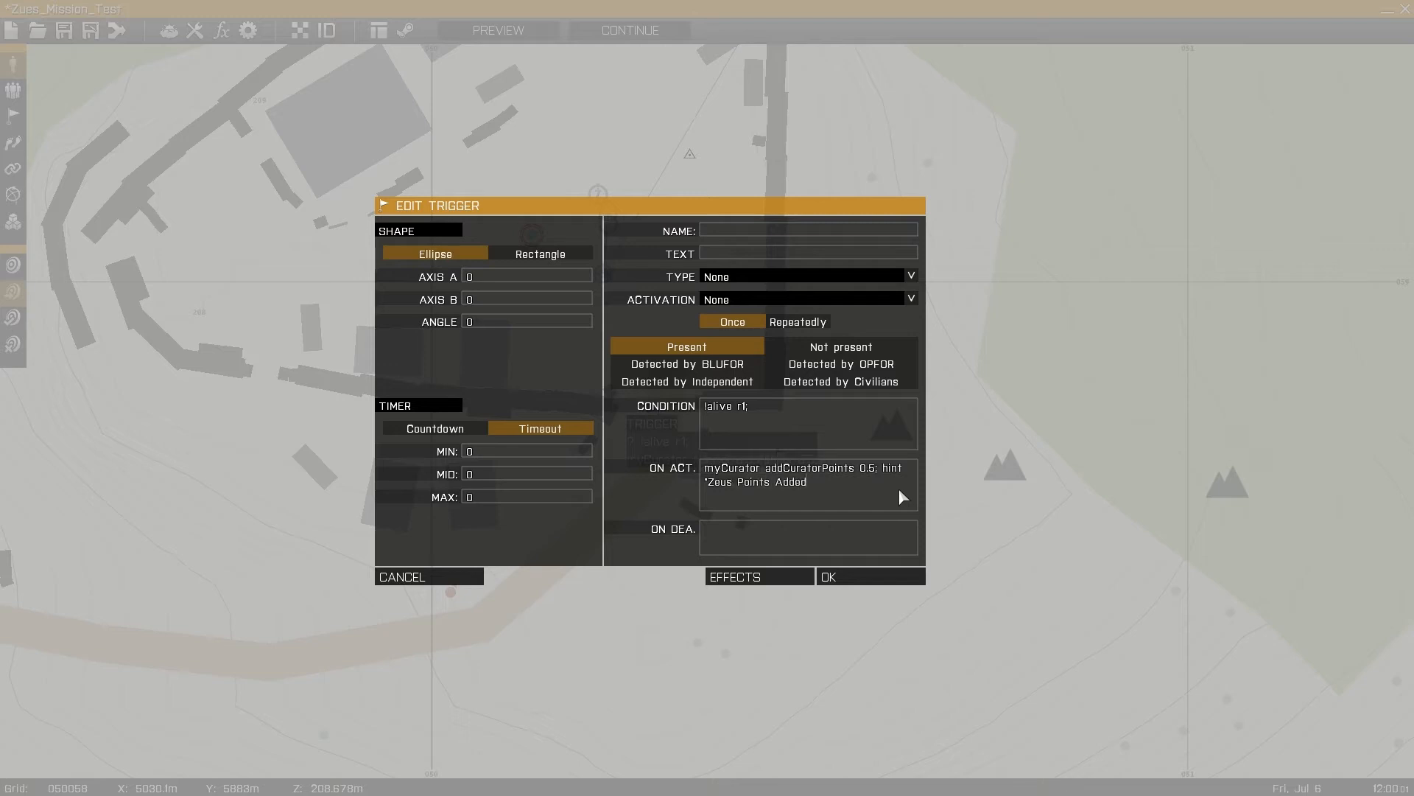
{"action": "left_click", "coordinate": [827, 575]}
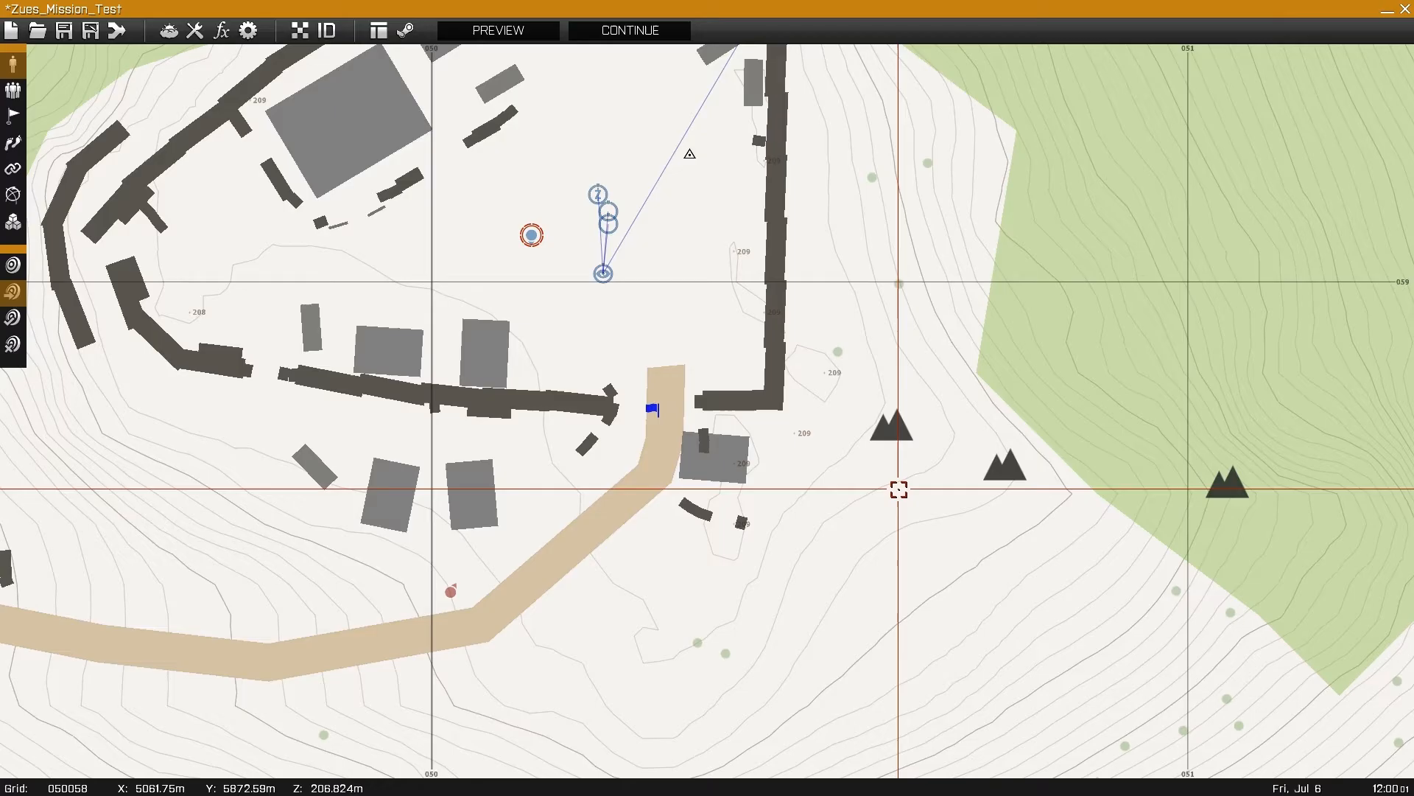
Step: Preview the mission and place five empty NATO M2A1 Slammer tanks inside the hilltop base
{"action": "left_click", "coordinate": [497, 29]}
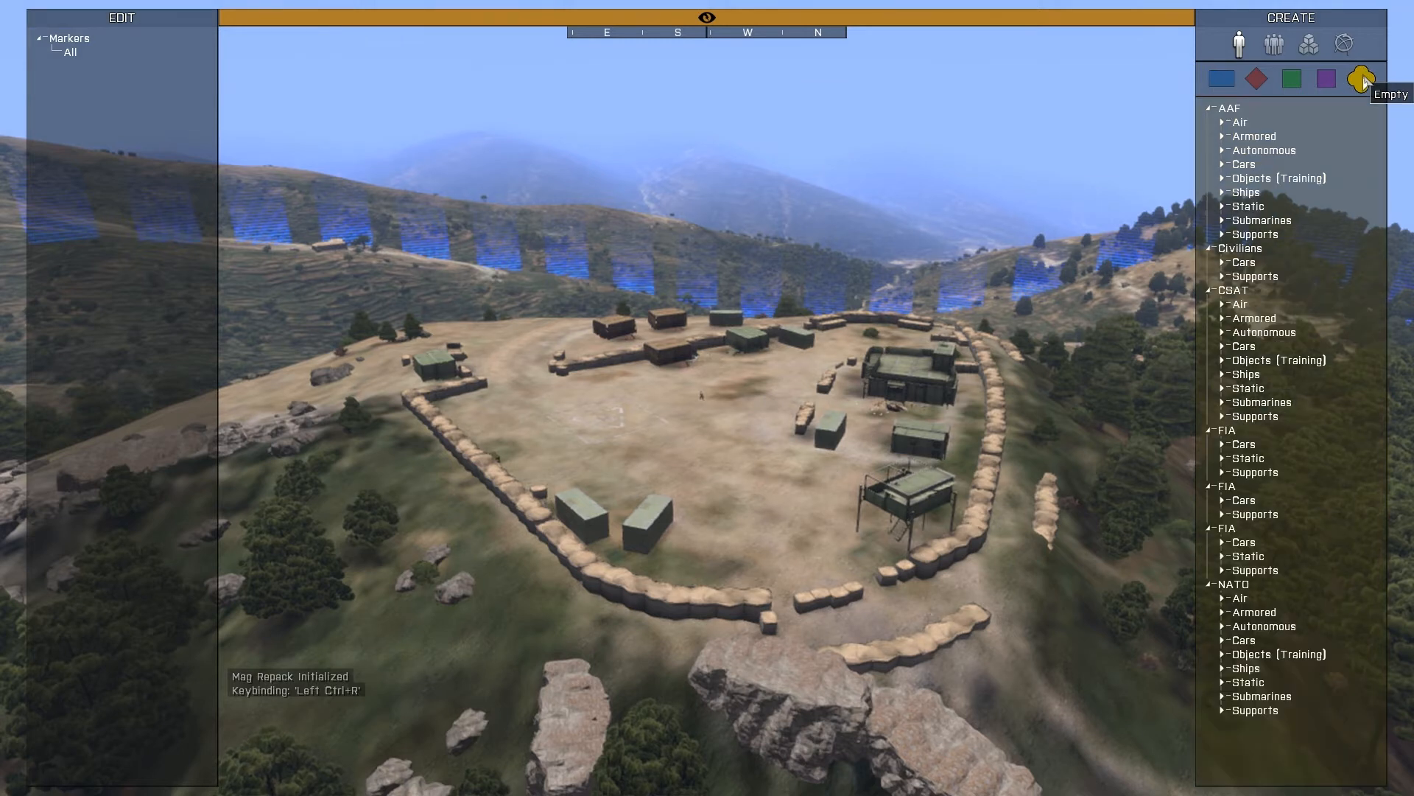
{"action": "mouse_move", "coordinate": [240, 68]}
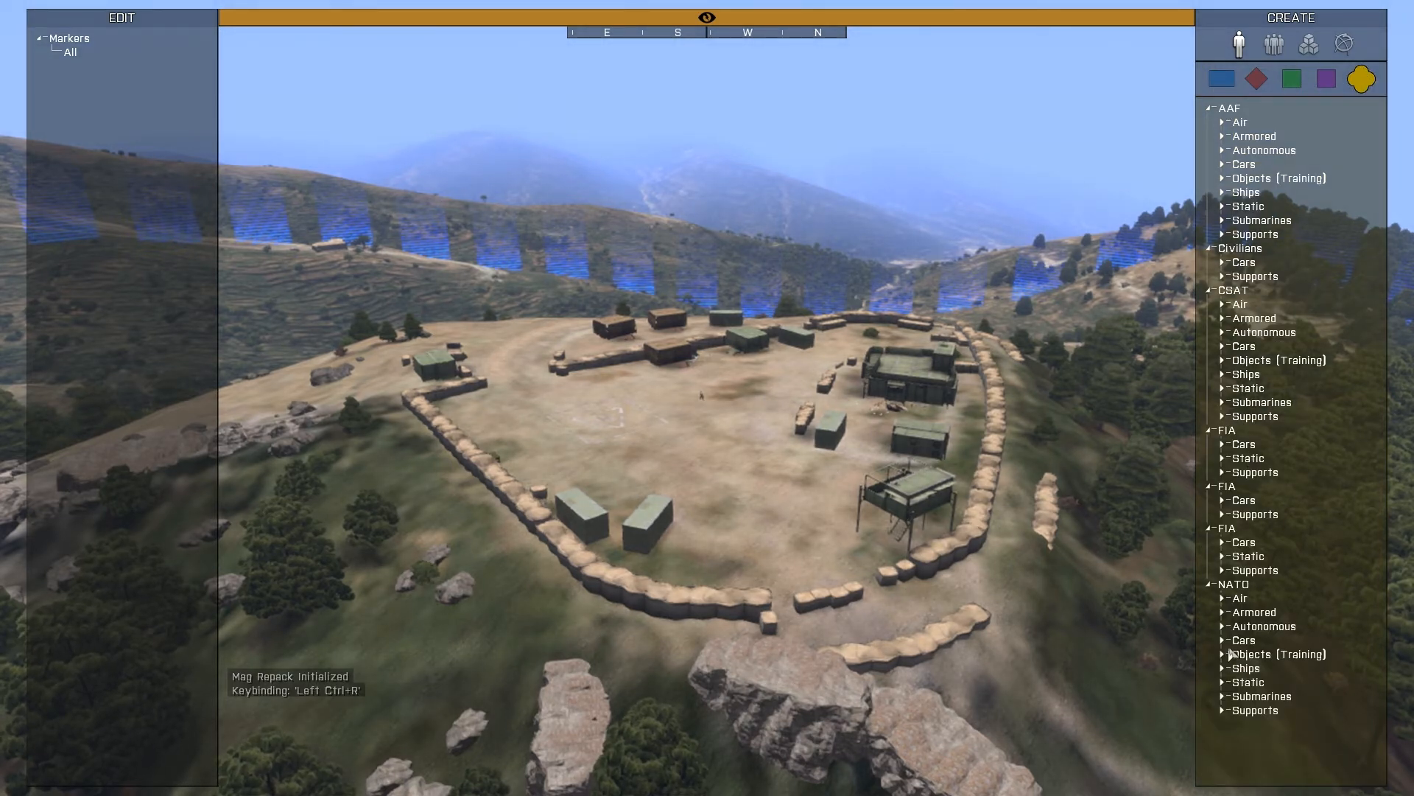
{"action": "left_click", "coordinate": [1254, 611]}
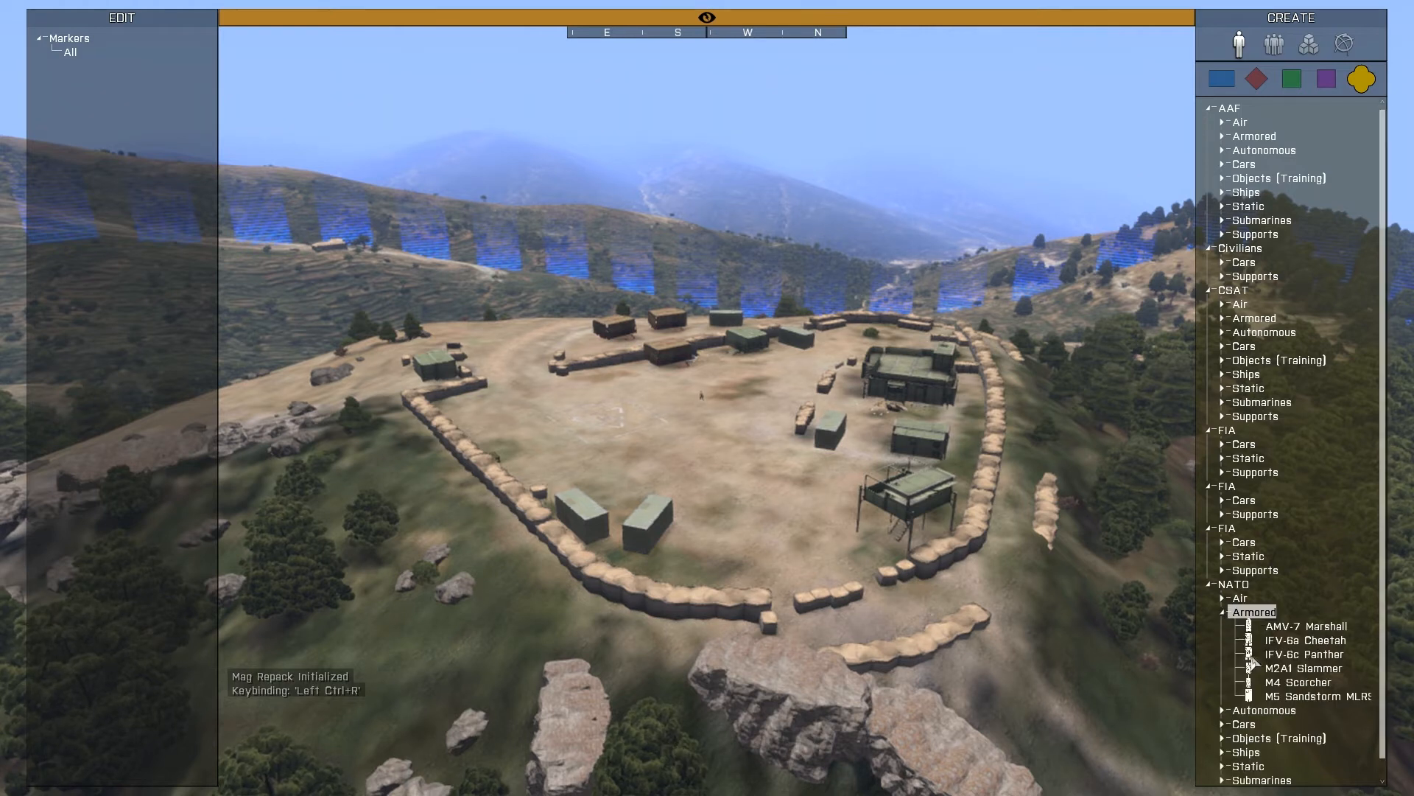
{"action": "left_click", "coordinate": [1301, 668]}
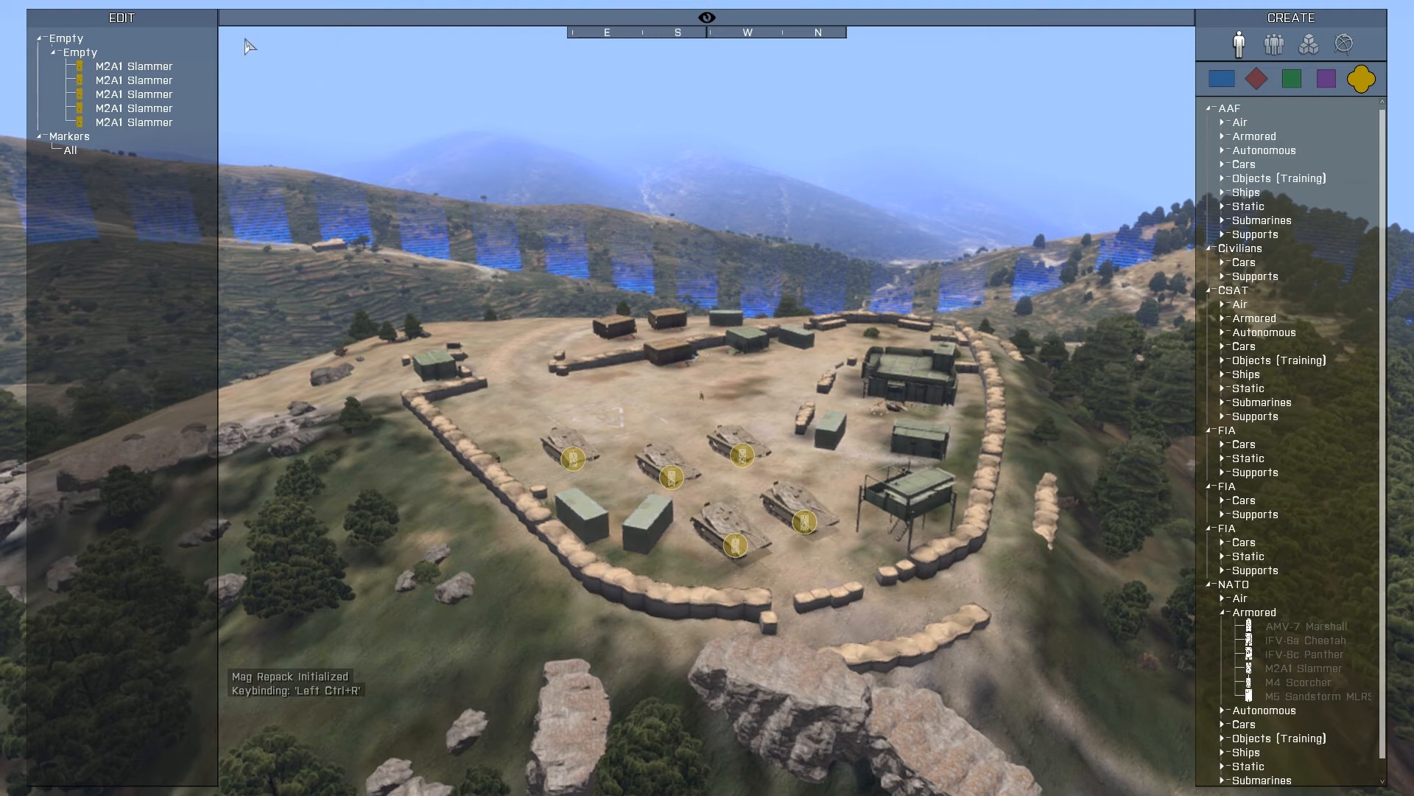
{"action": "mouse_move", "coordinate": [1162, 16]}
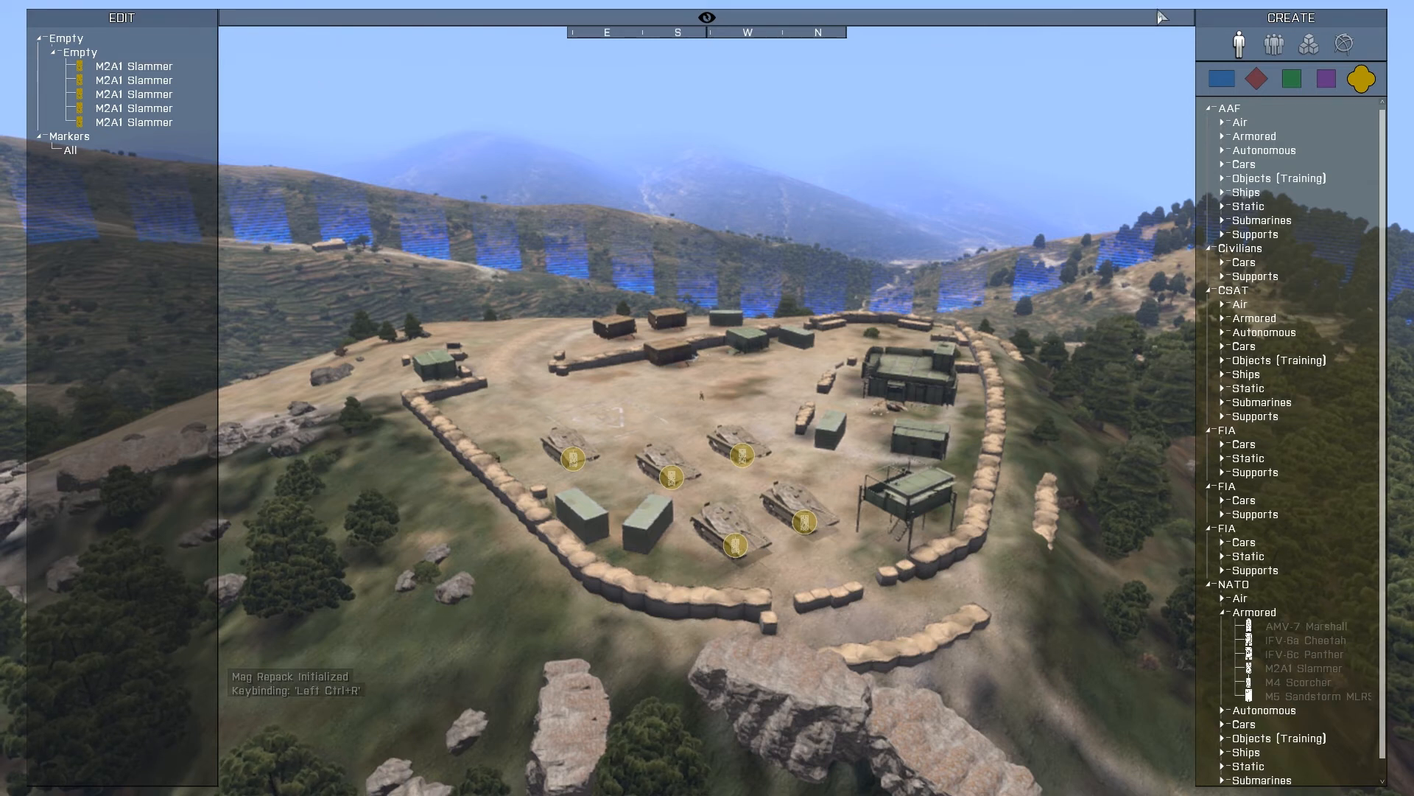